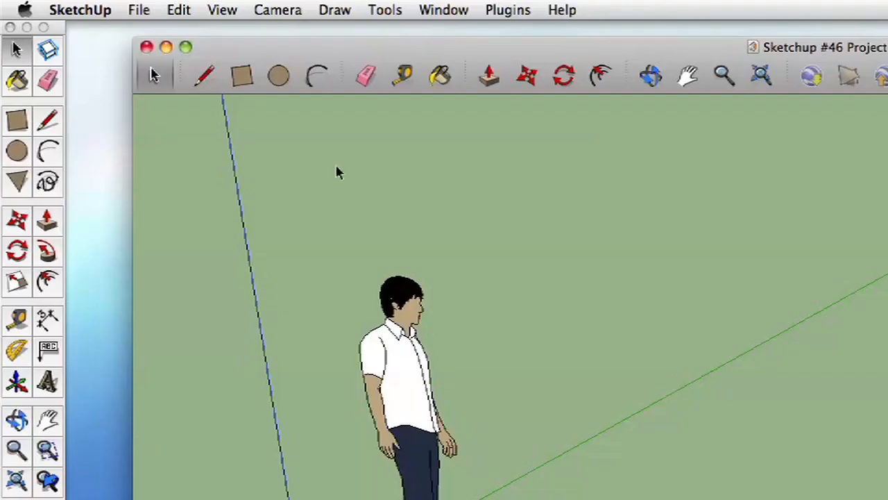
pyautogui.moveTo(340, 19)
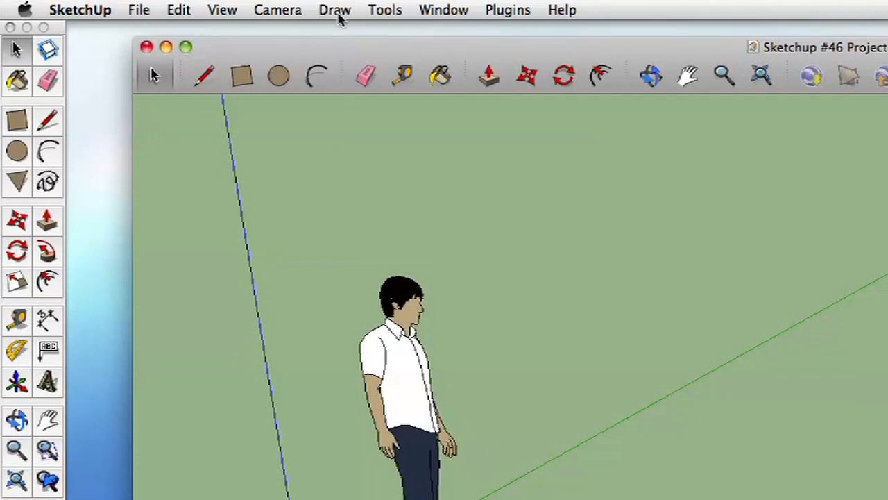
# Open the Draw menu to browse drawing tools, including the new Bezier Curves plugin.
pyautogui.click(334, 9)
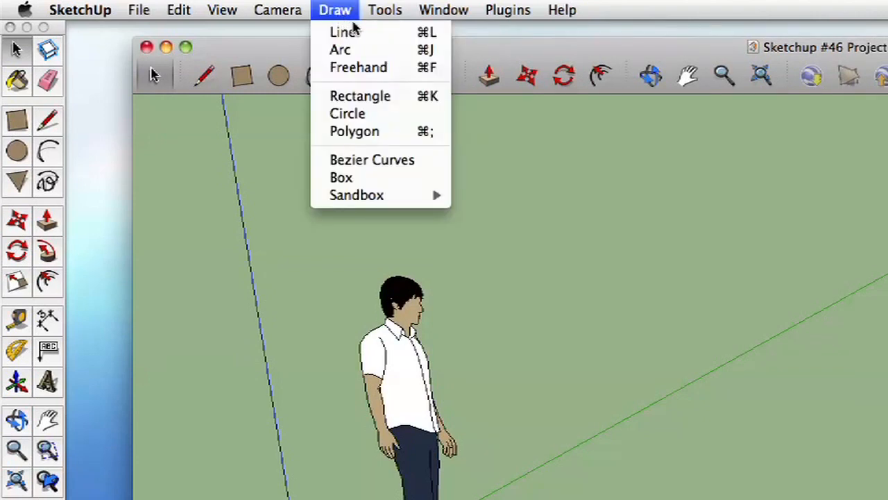
pyautogui.moveTo(372, 160)
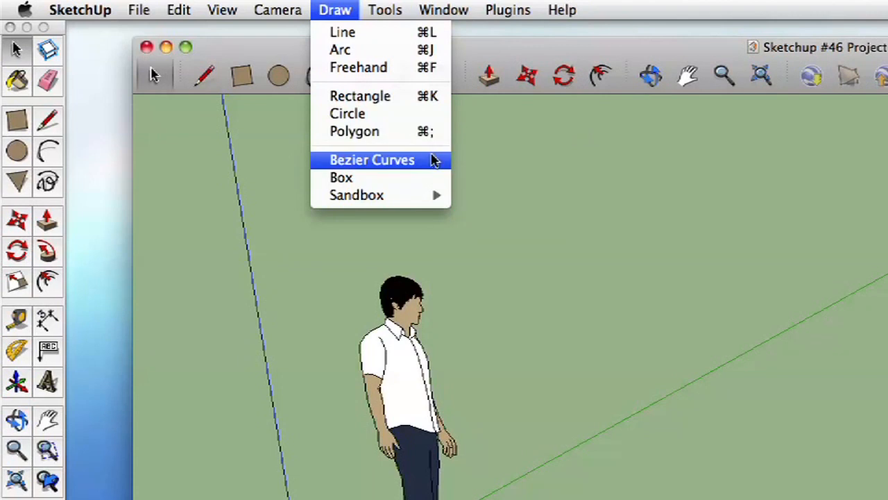